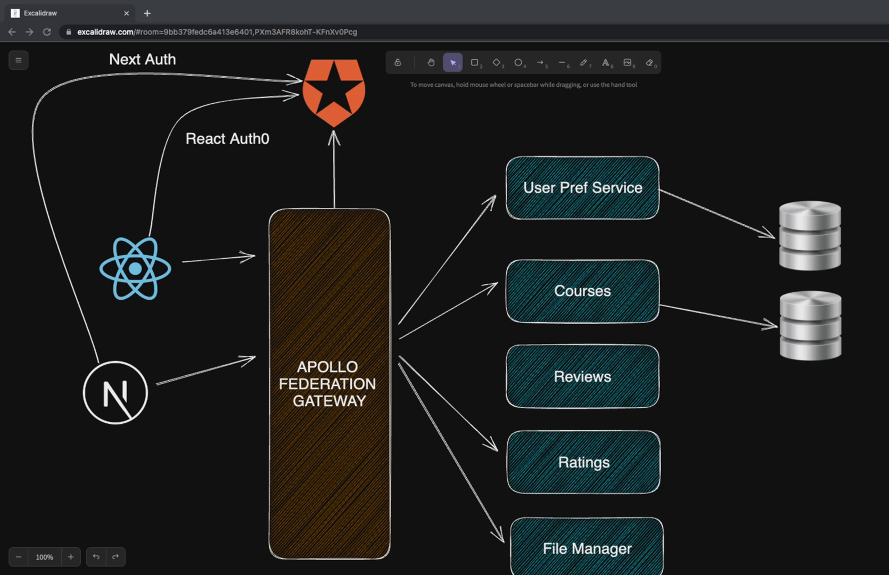
pyautogui.moveTo(676, 395)
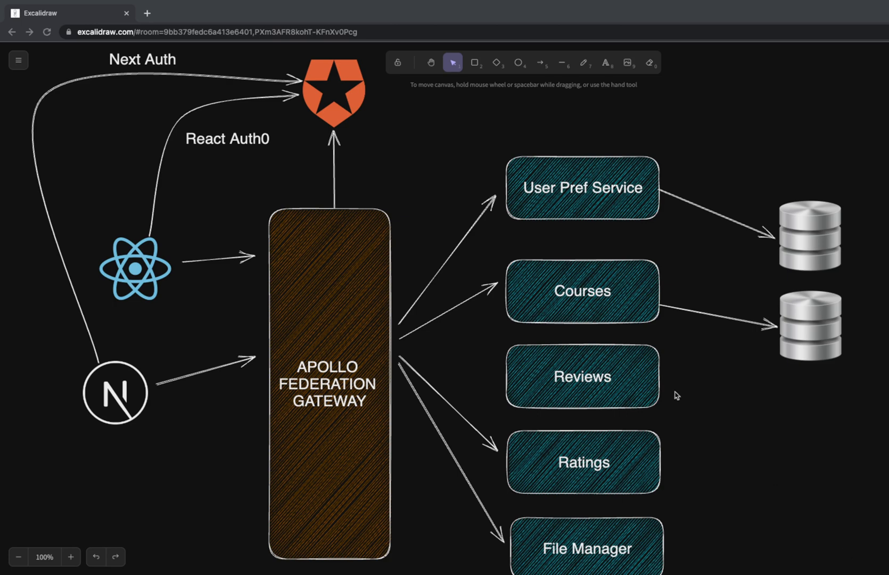
pyautogui.moveTo(337, 104)
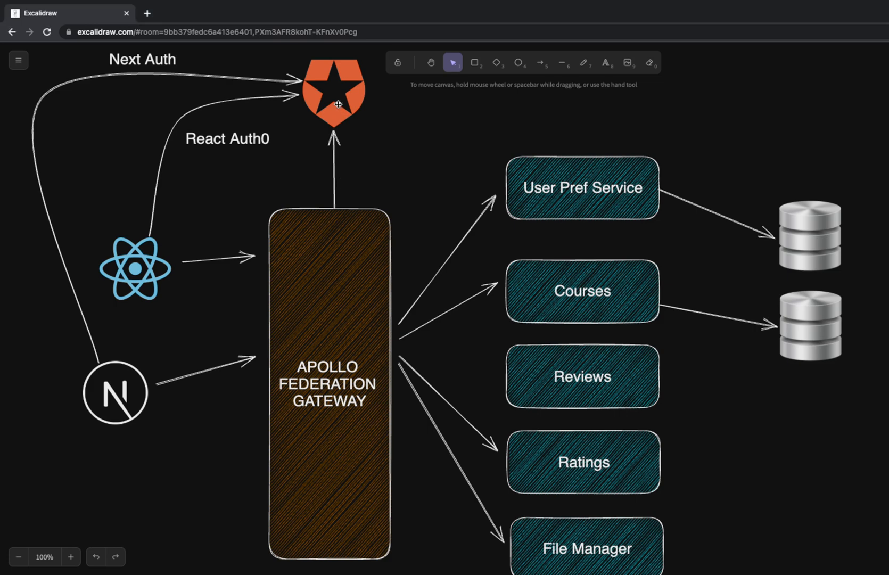
pyautogui.moveTo(423, 130)
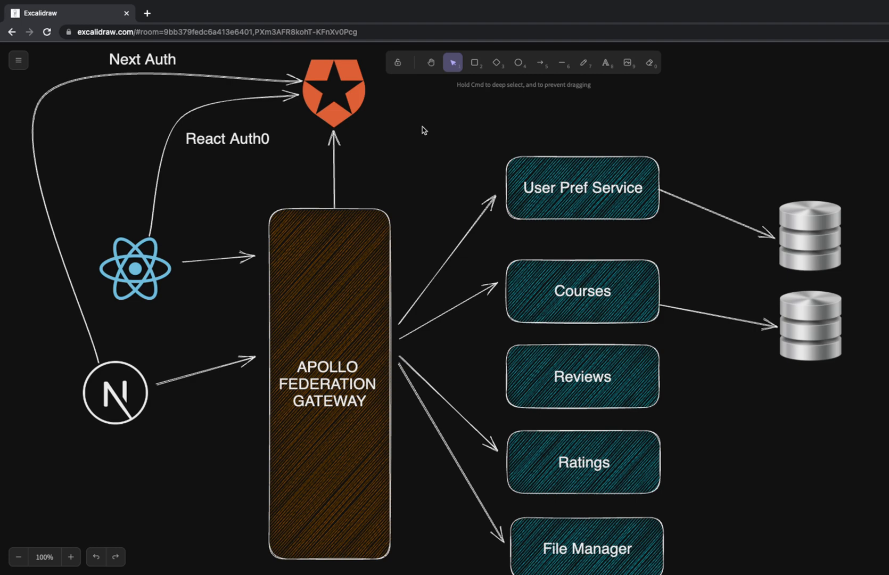
pyautogui.moveTo(424, 129)
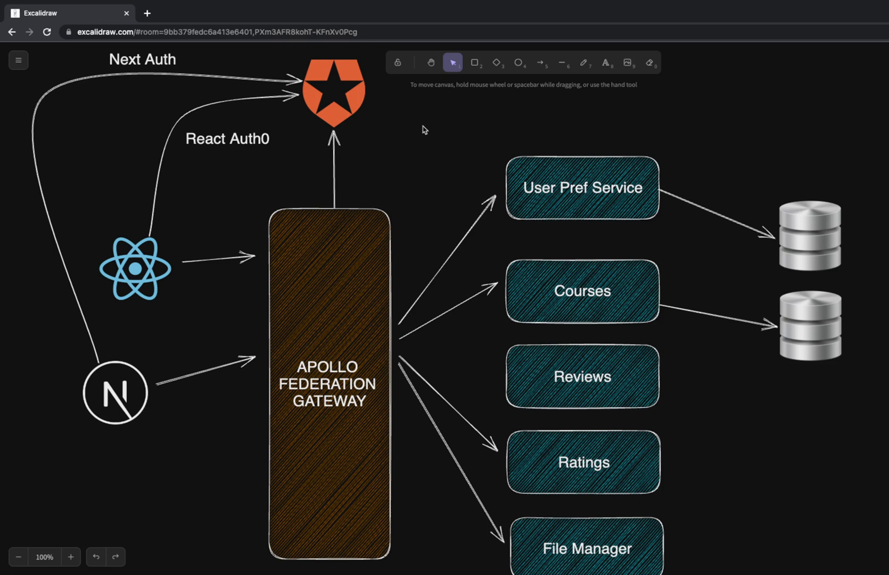
pyautogui.moveTo(399, 167)
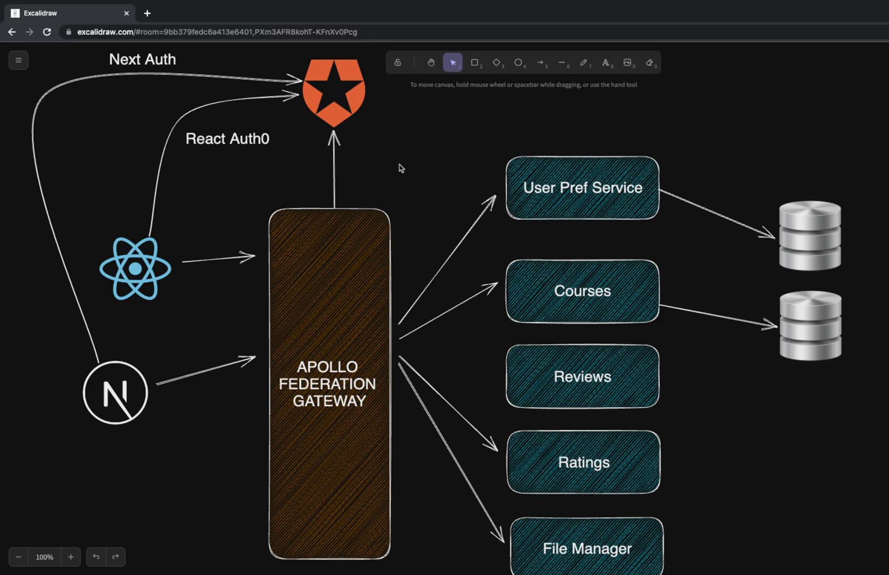
pyautogui.moveTo(378, 169)
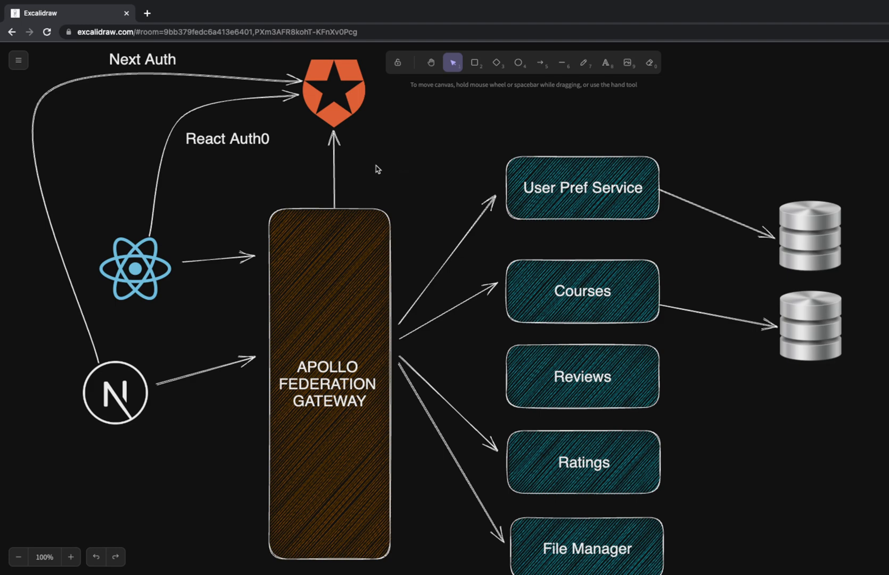
# Highlight the React logo, then the Next.js logo, in the client area.
pyautogui.click(134, 267)
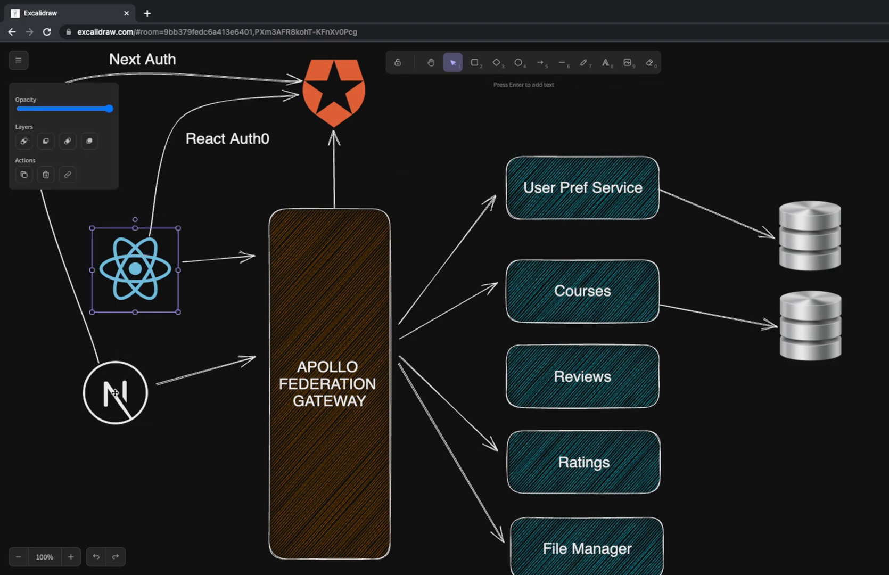
pyautogui.click(116, 392)
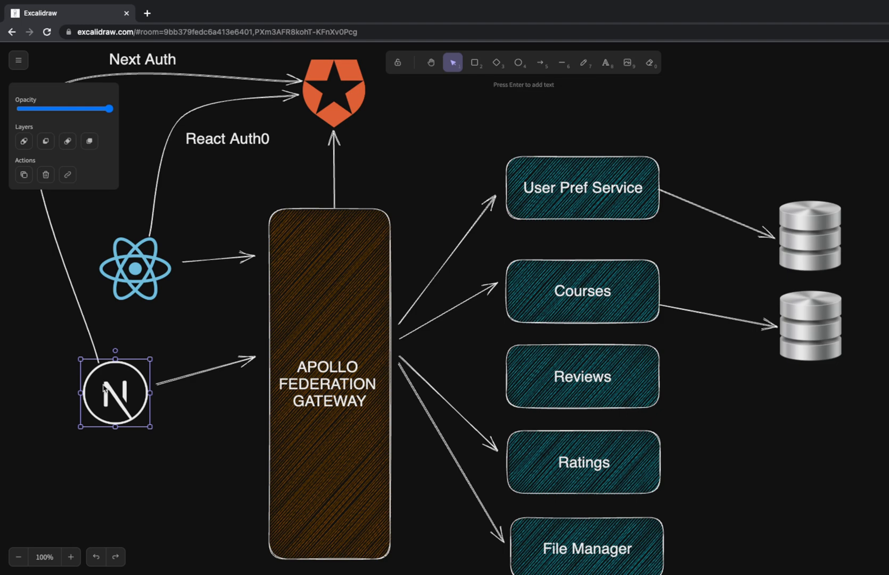
pyautogui.click(50, 390)
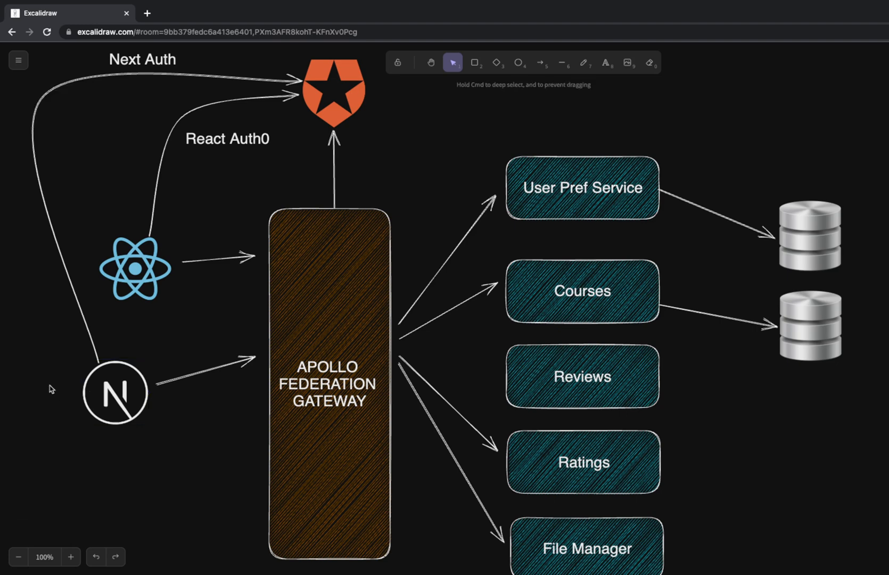
pyautogui.click(116, 391)
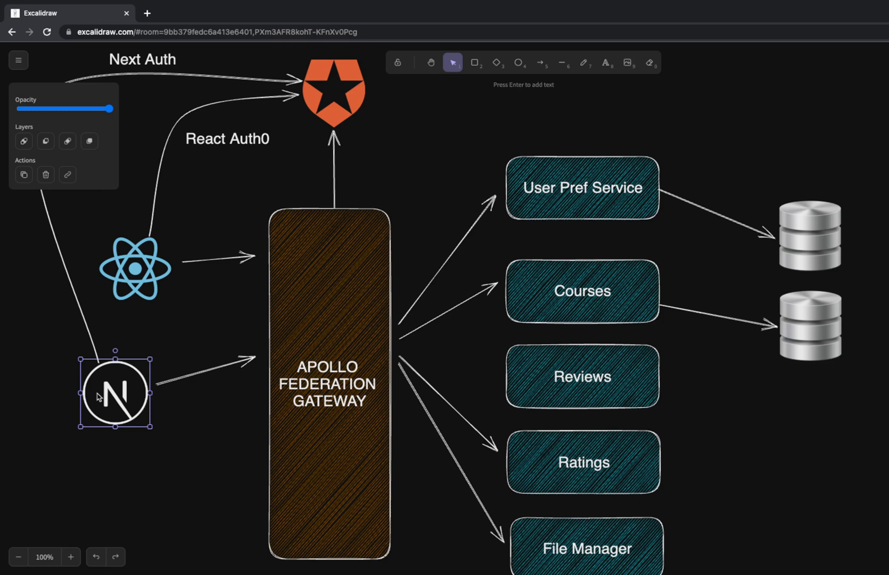
# Move the Next Auth label just below its curved arrow, then select the Auth0 logo.
pyautogui.click(119, 224)
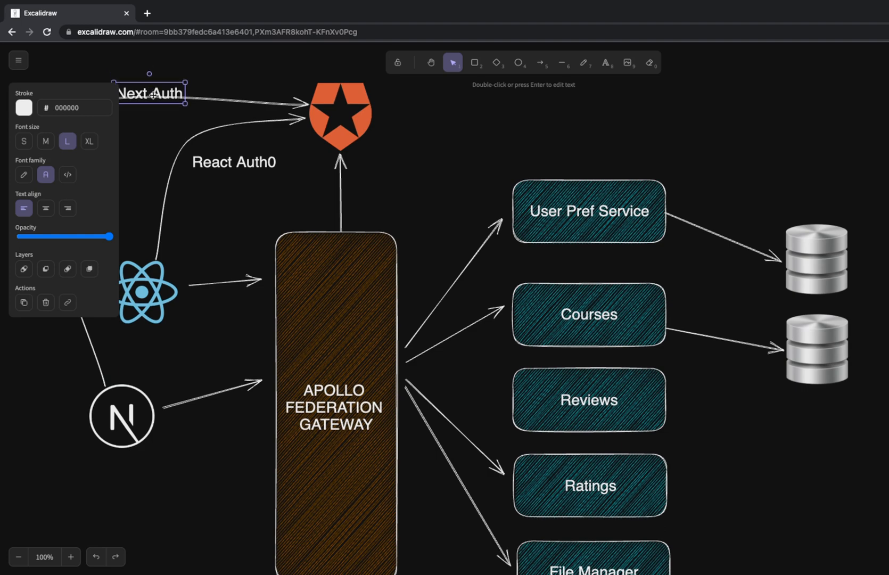
pyautogui.click(190, 71)
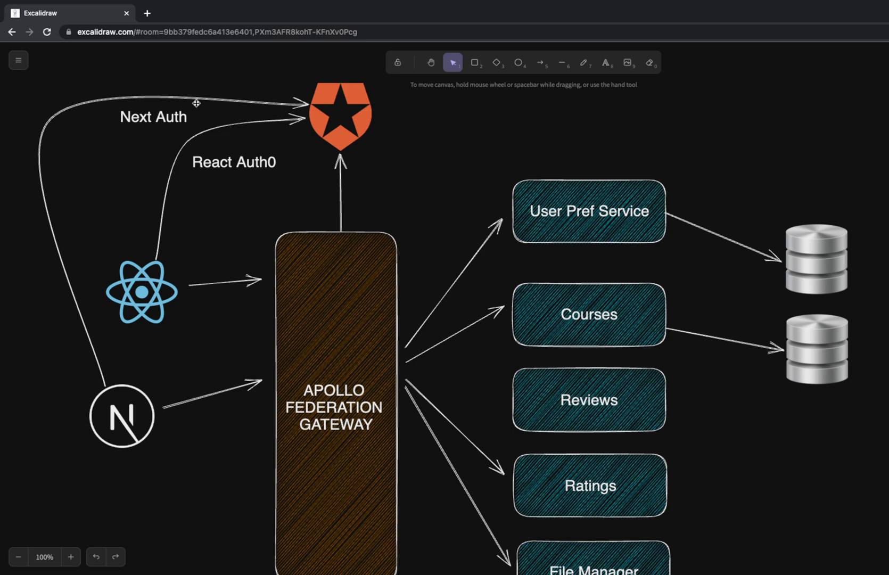
pyautogui.click(340, 116)
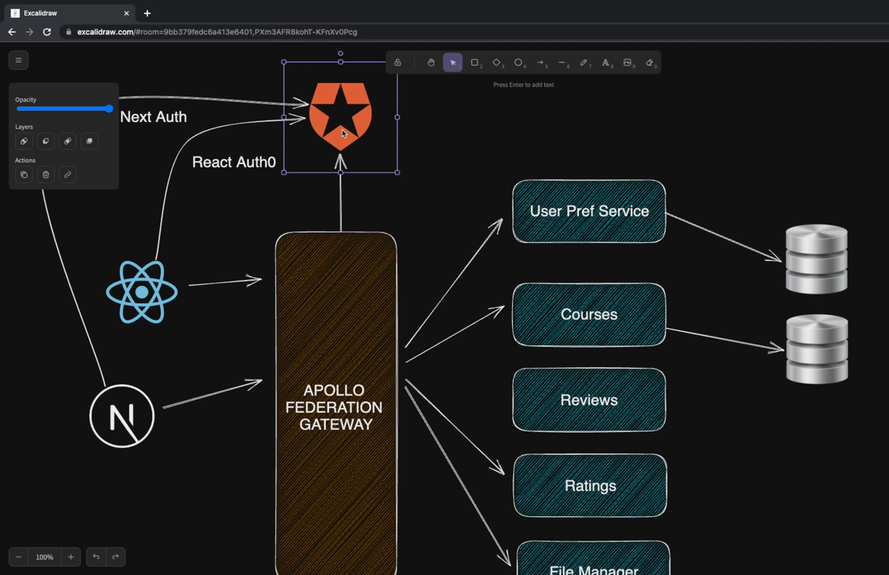
pyautogui.moveTo(395, 153)
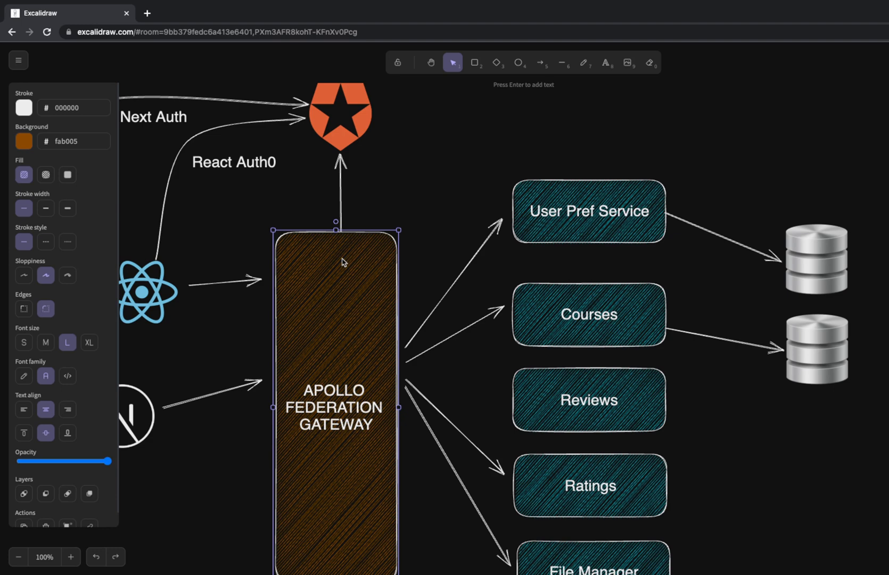
pyautogui.click(441, 191)
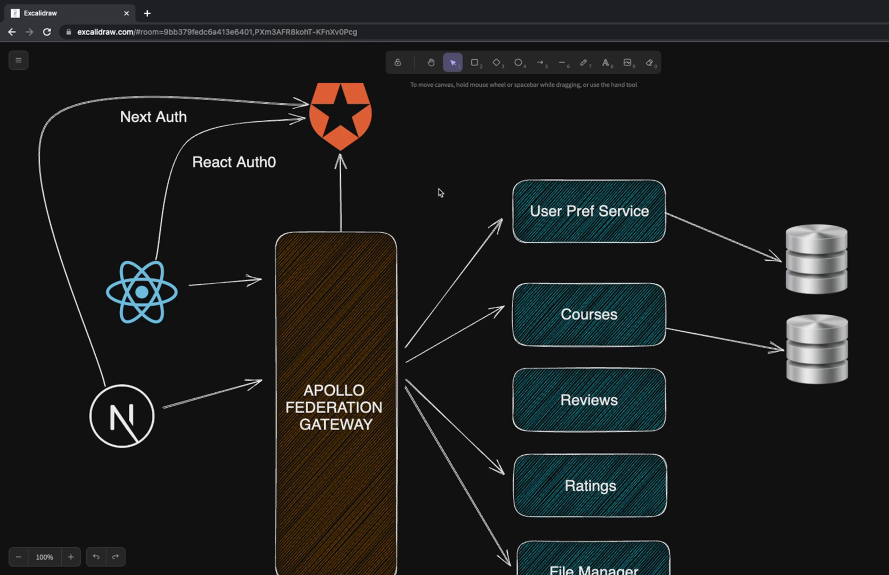
pyautogui.moveTo(403, 224)
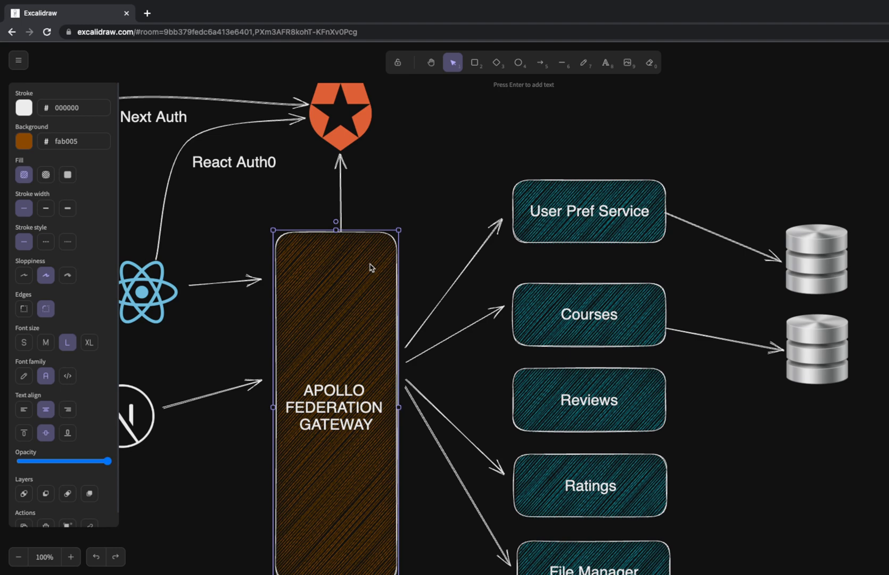
pyautogui.moveTo(325, 333)
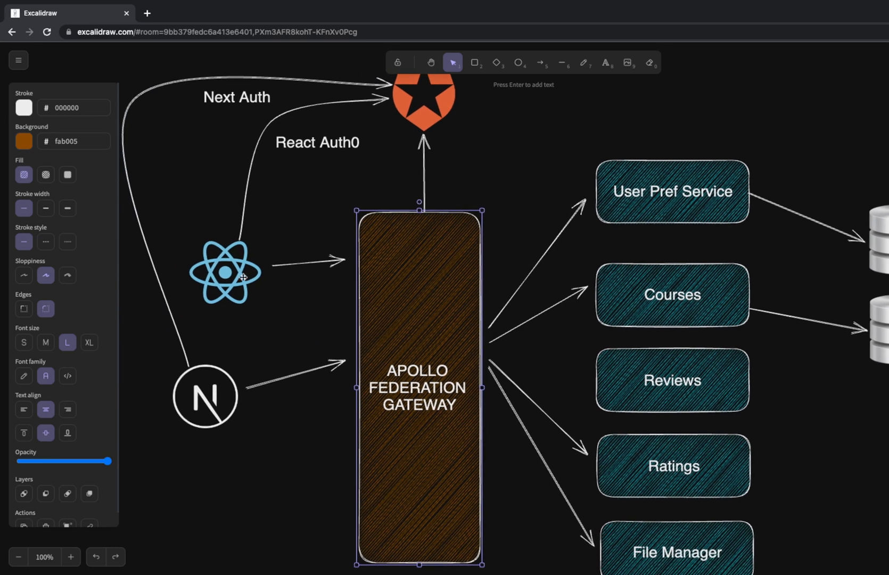
pyautogui.click(225, 276)
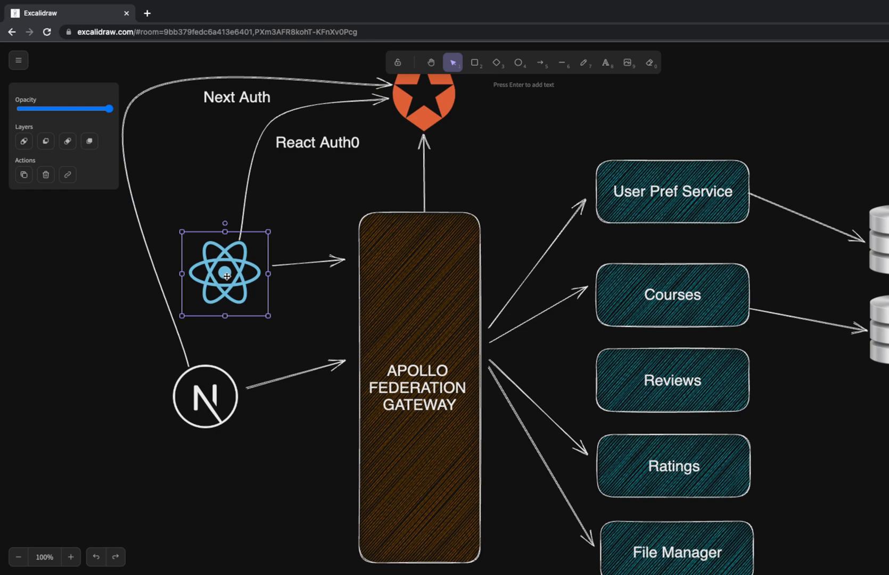
pyautogui.moveTo(270, 268)
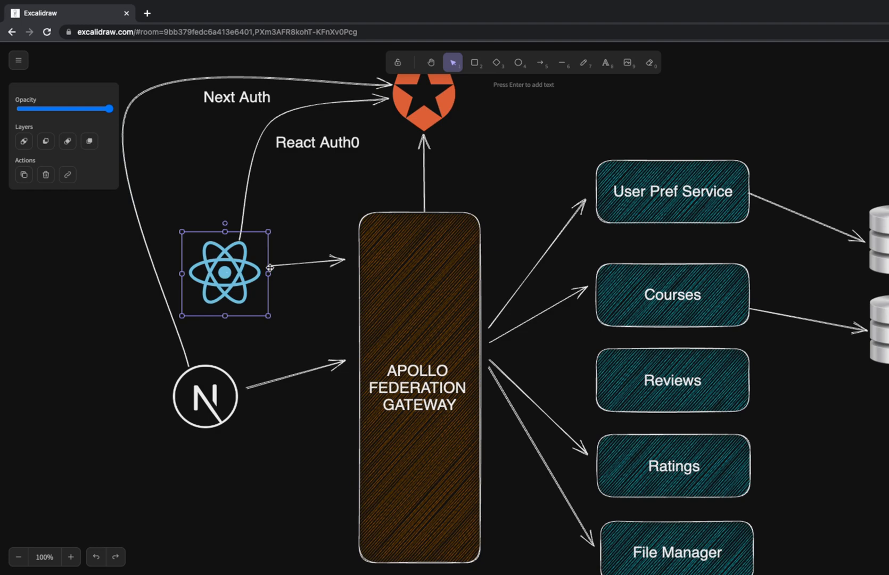
pyautogui.click(494, 169)
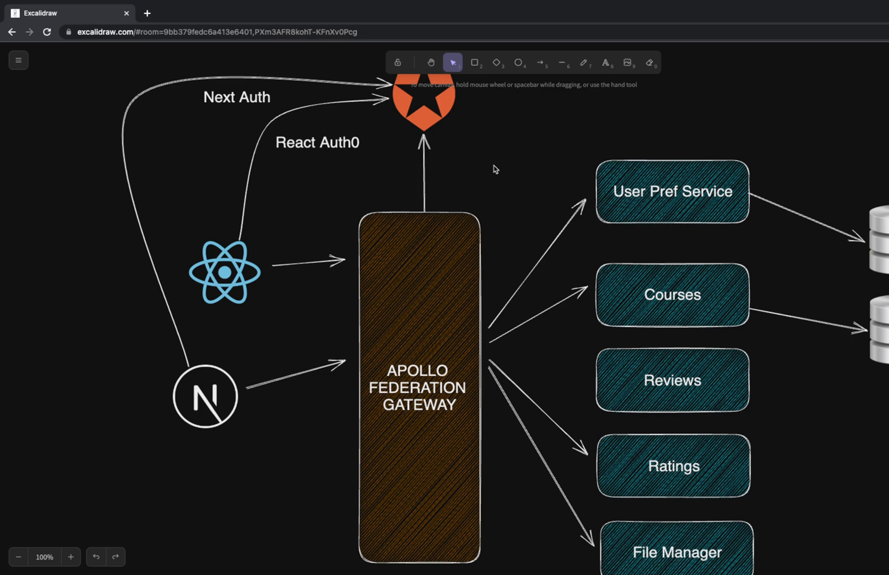
pyautogui.moveTo(579, 226)
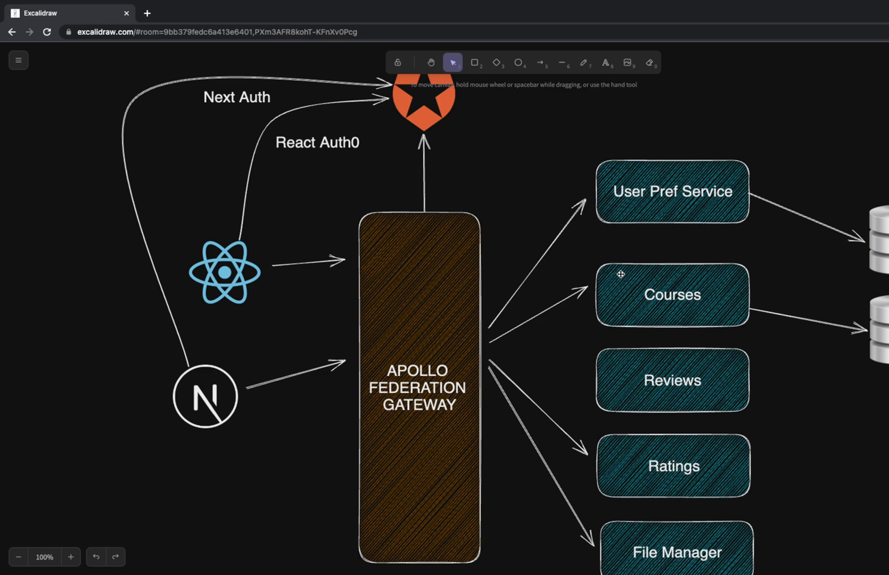
pyautogui.moveTo(606, 237)
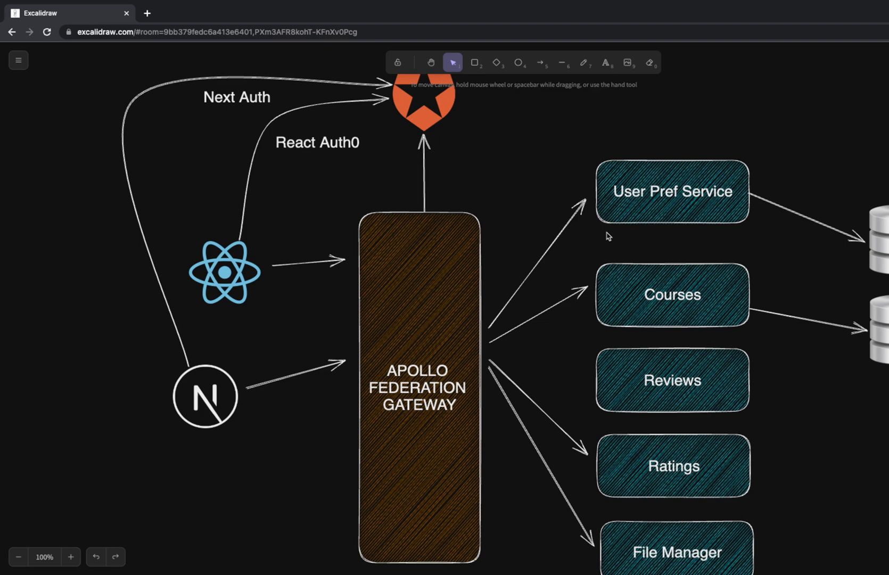
pyautogui.moveTo(498, 148)
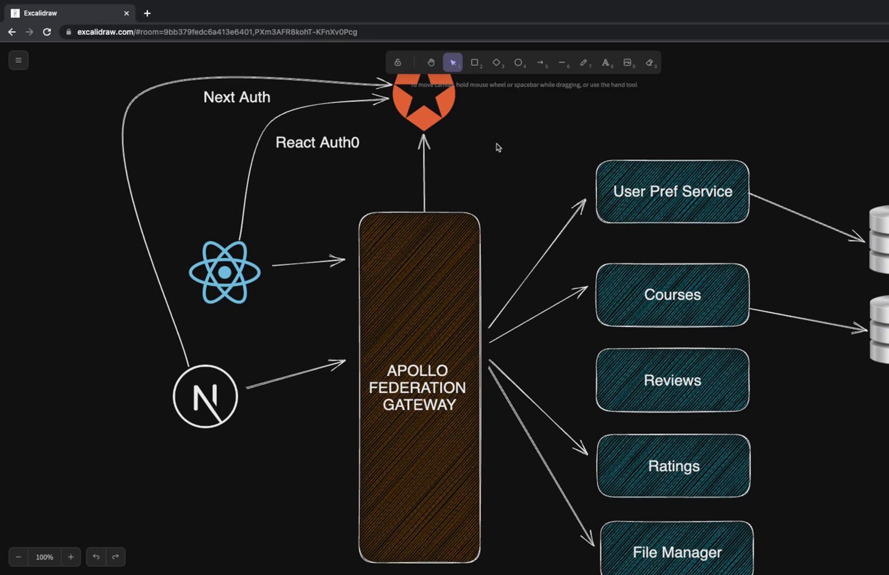
pyautogui.scroll(-3)
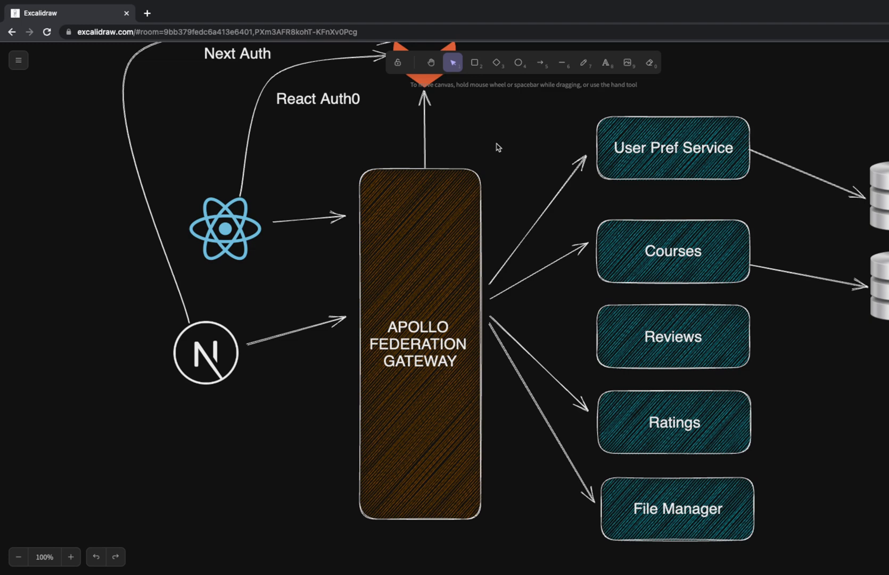
pyautogui.moveTo(499, 129)
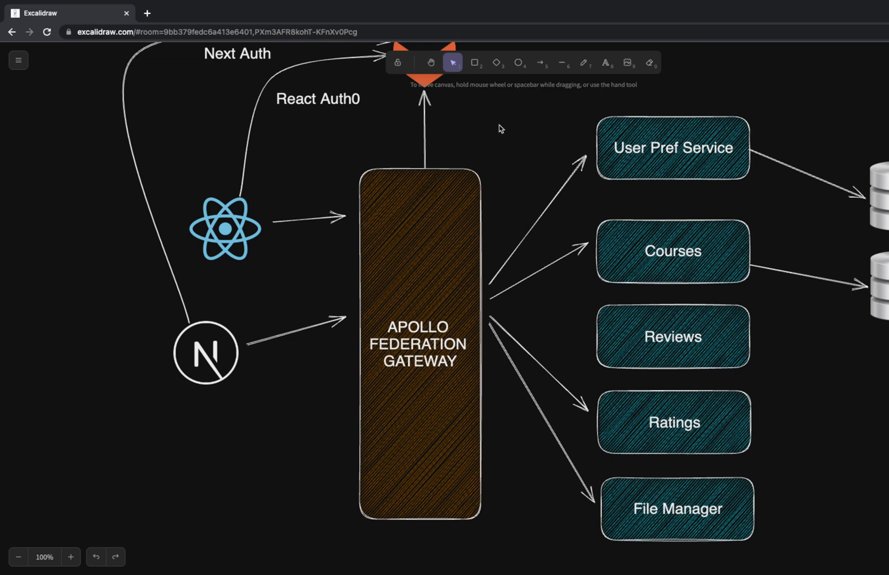
pyautogui.moveTo(501, 129)
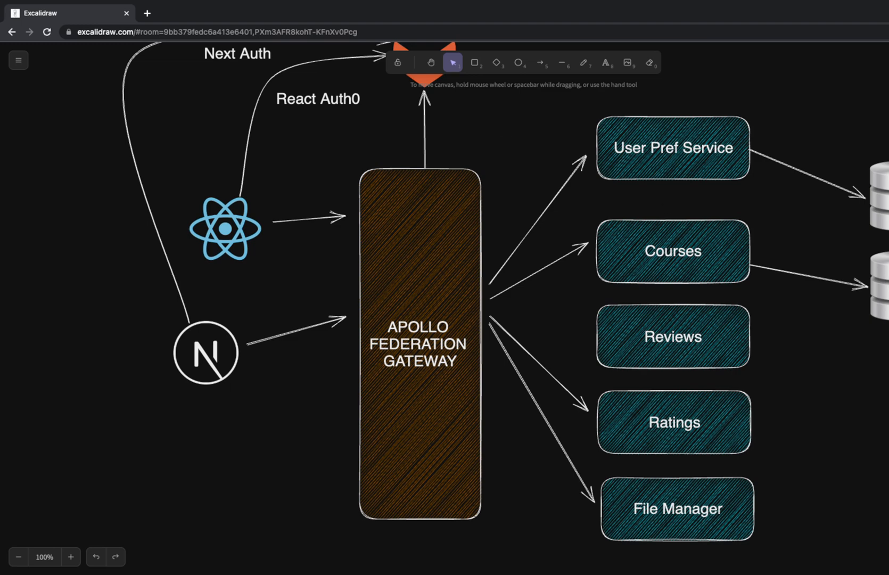
pyautogui.click(877, 187)
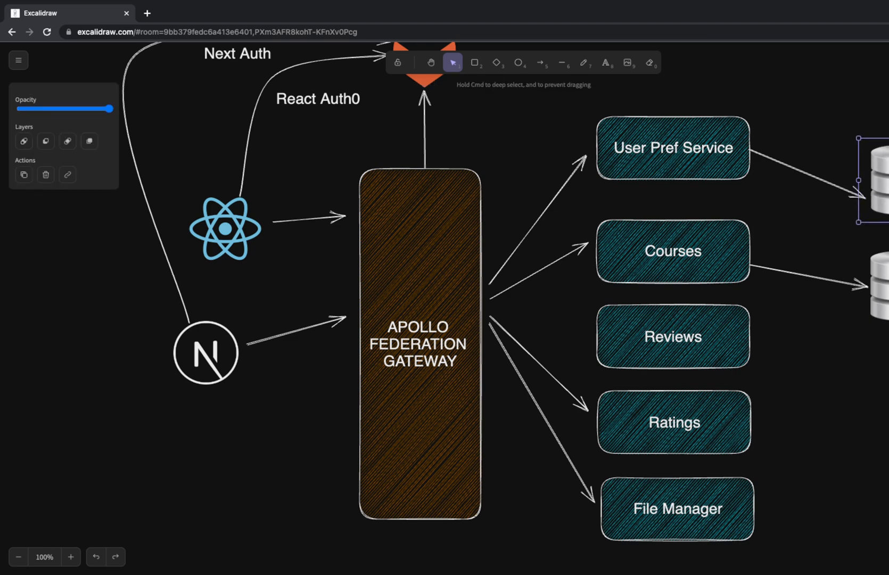
pyautogui.click(555, 123)
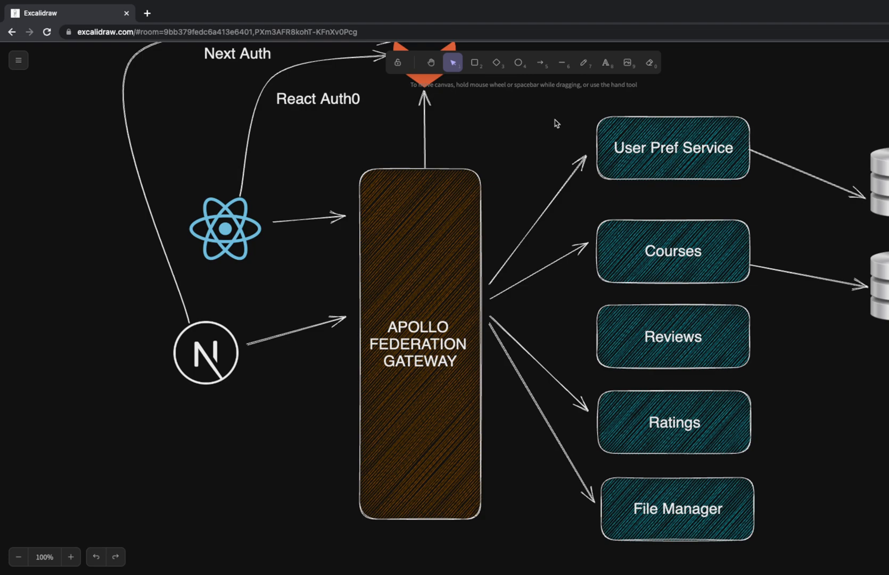
# Scroll down to the Proxy Gateway diagram with HTTP REST APIs and authenticated calls.
pyautogui.scroll(-3)
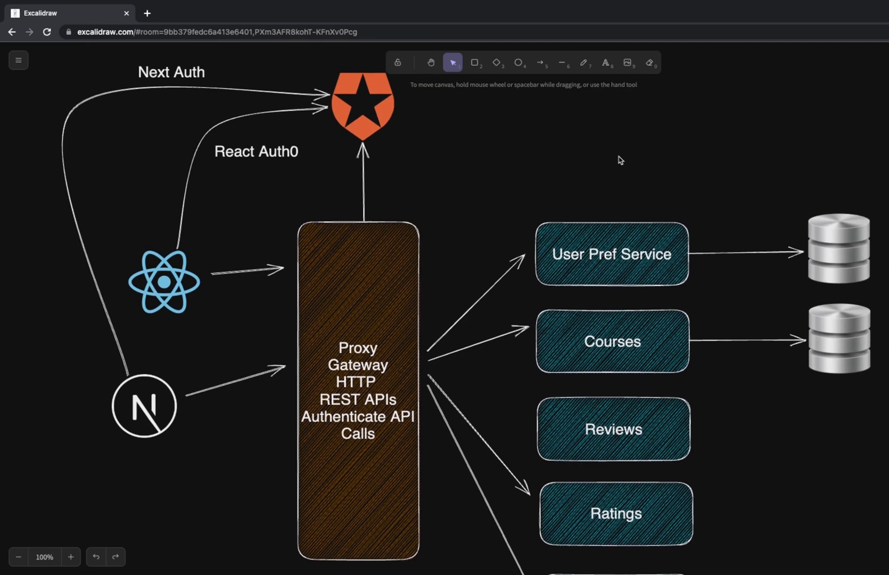
pyautogui.scroll(-3)
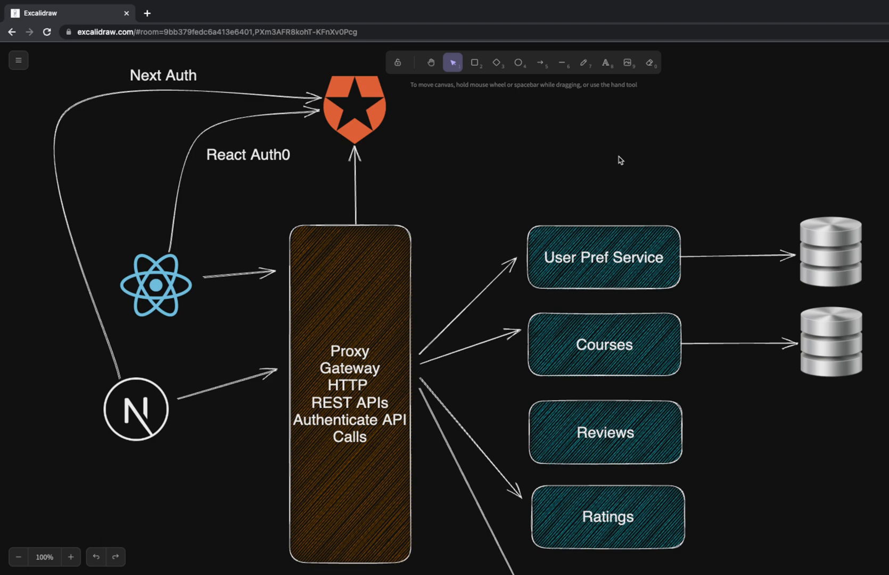
pyautogui.moveTo(389, 179)
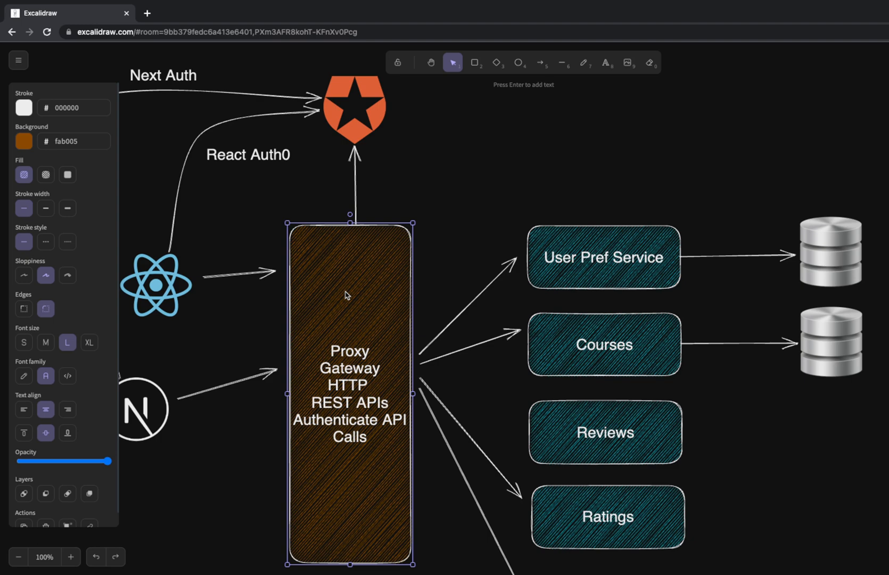
pyautogui.moveTo(503, 210)
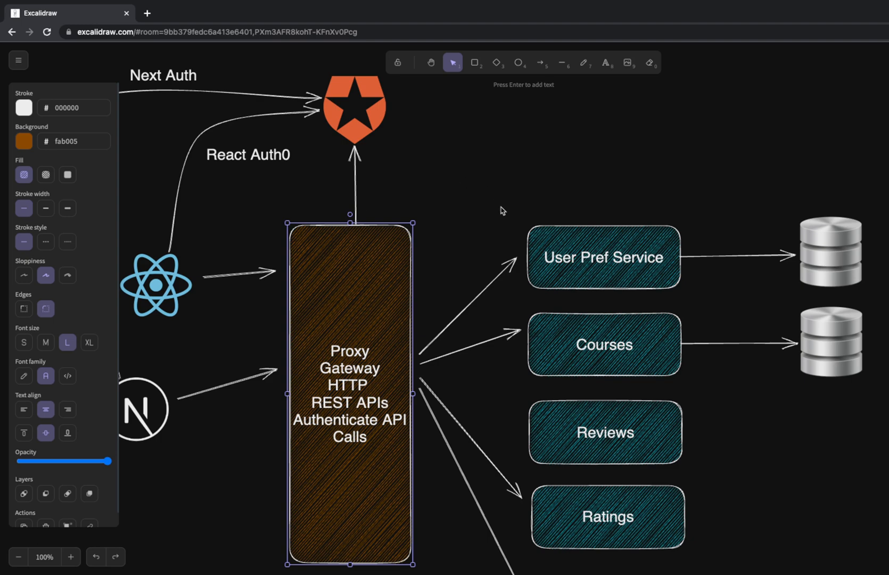
# Highlight Proxy Gateway, Reviews, User Pref Service, Auth0 and Next.js in turn, then deselect.
pyautogui.click(478, 168)
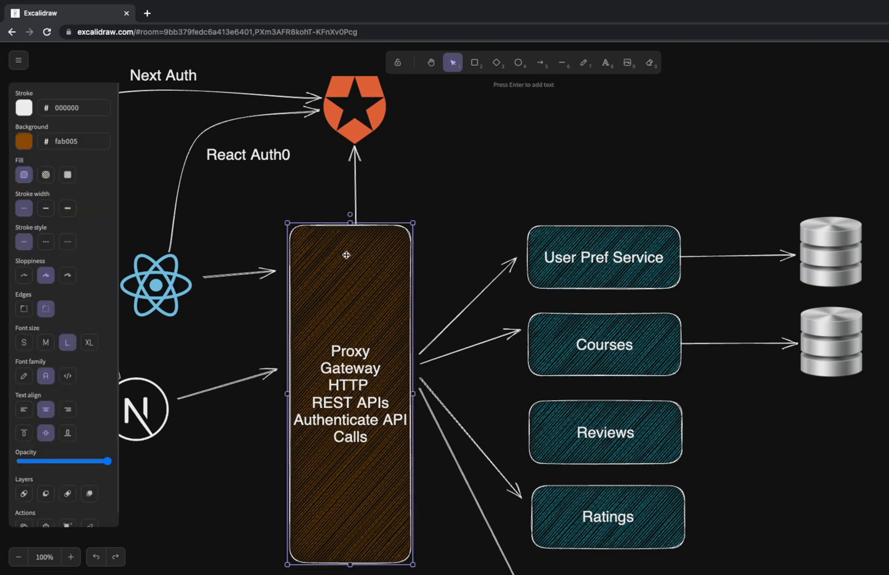
pyautogui.click(604, 432)
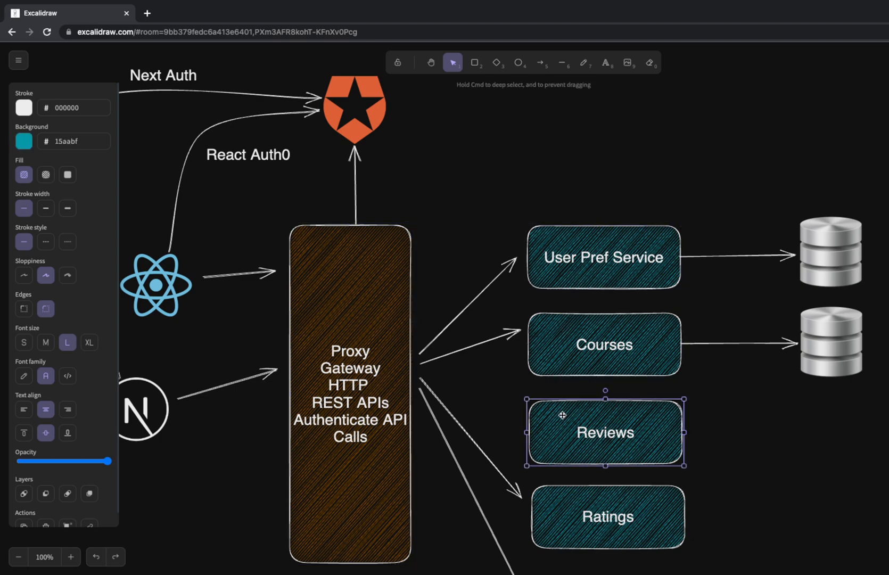
pyautogui.click(604, 344)
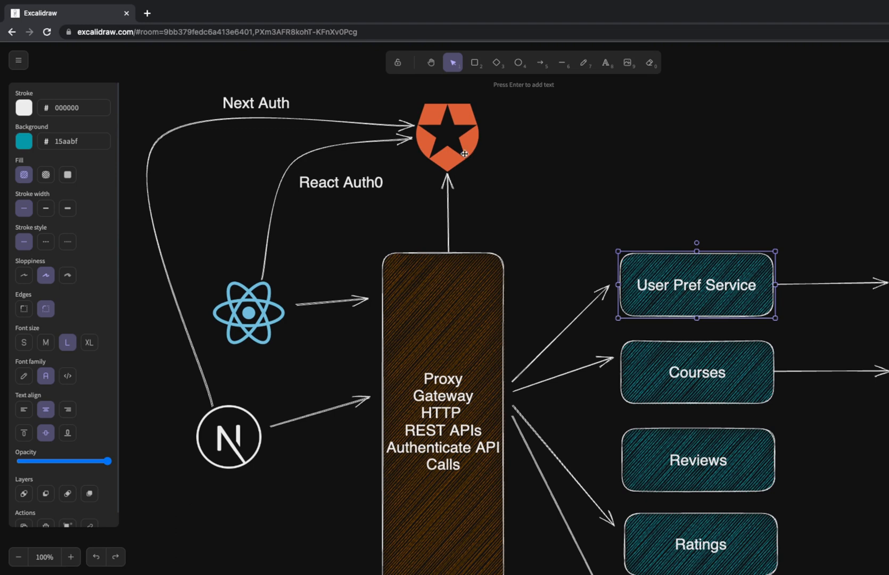
pyautogui.click(446, 134)
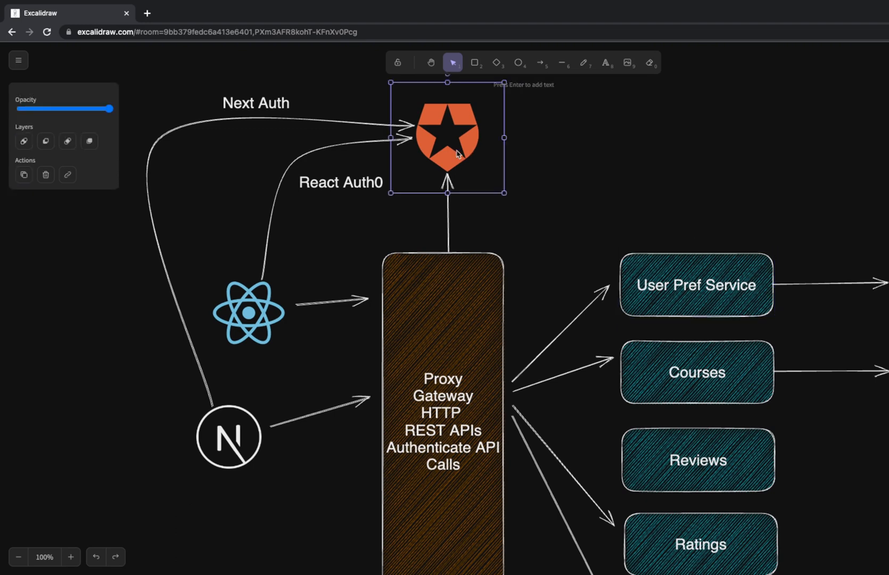
pyautogui.click(227, 436)
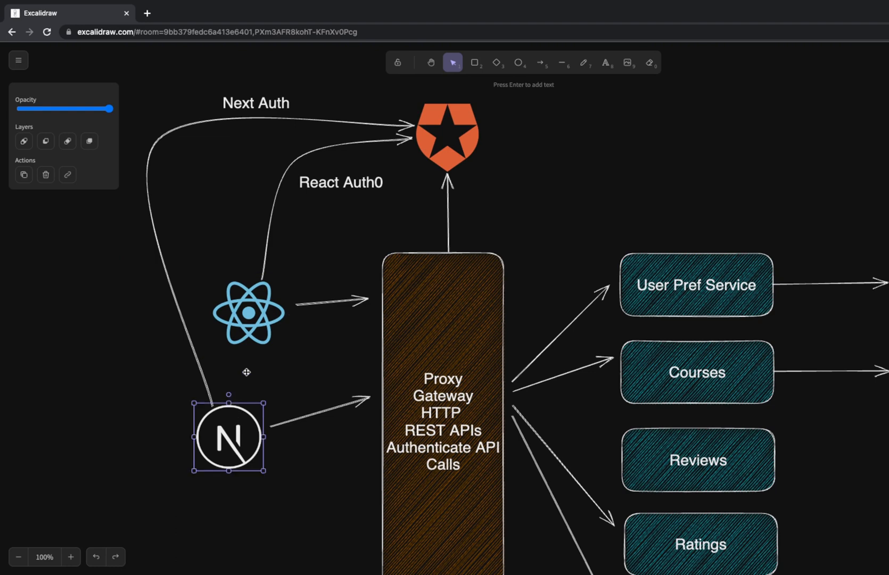
pyautogui.click(246, 313)
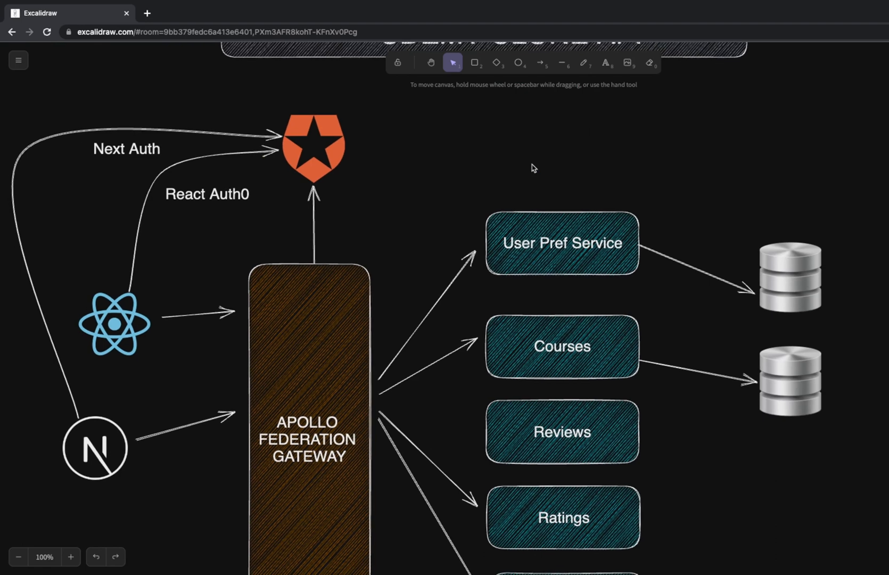
pyautogui.scroll(-3)
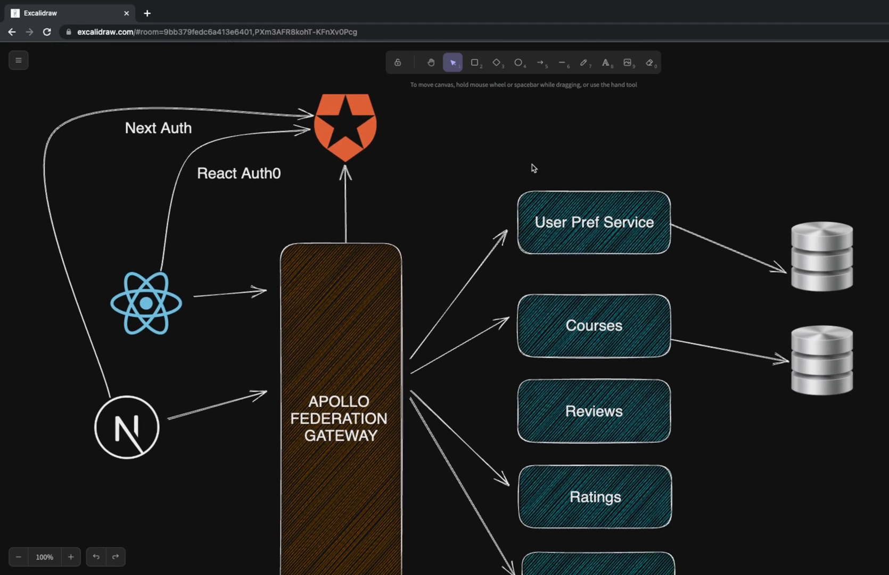
pyautogui.scroll(-3)
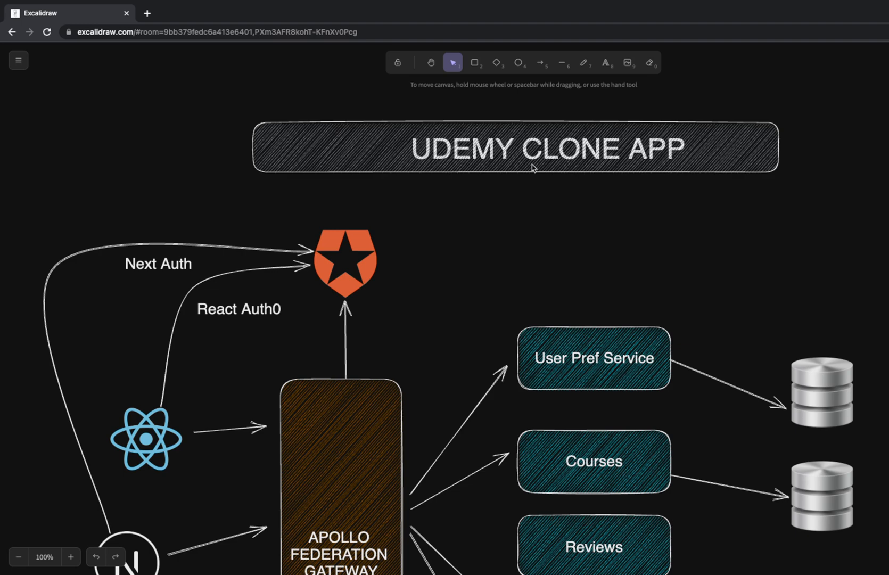
pyautogui.moveTo(234, 130)
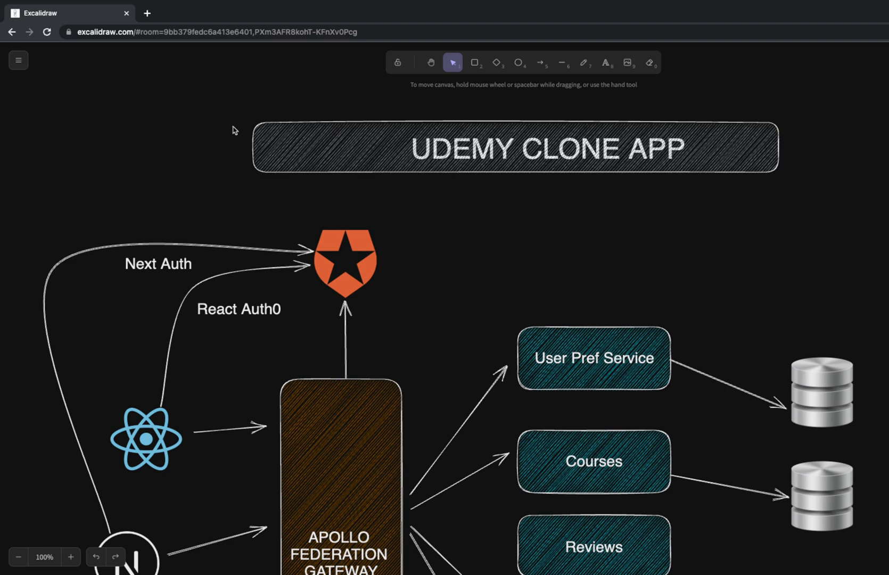
pyautogui.scroll(-3)
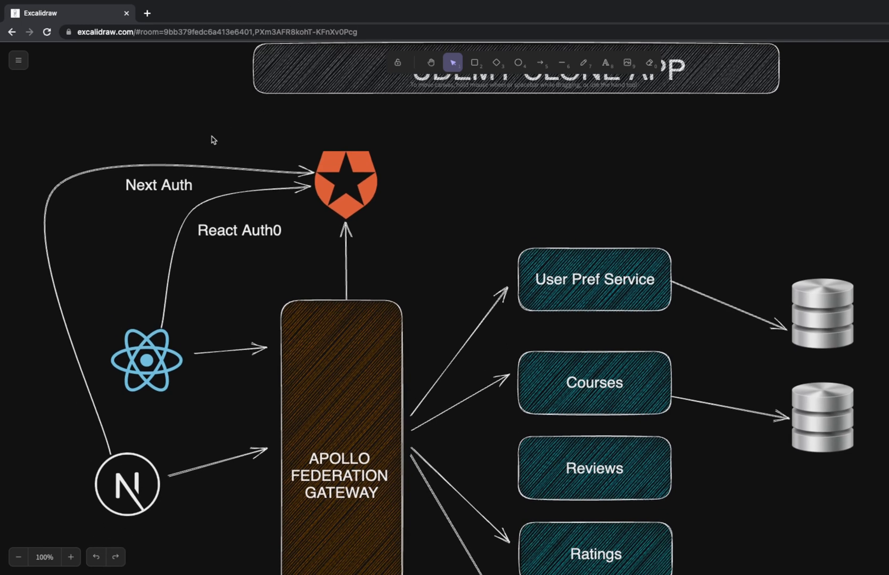